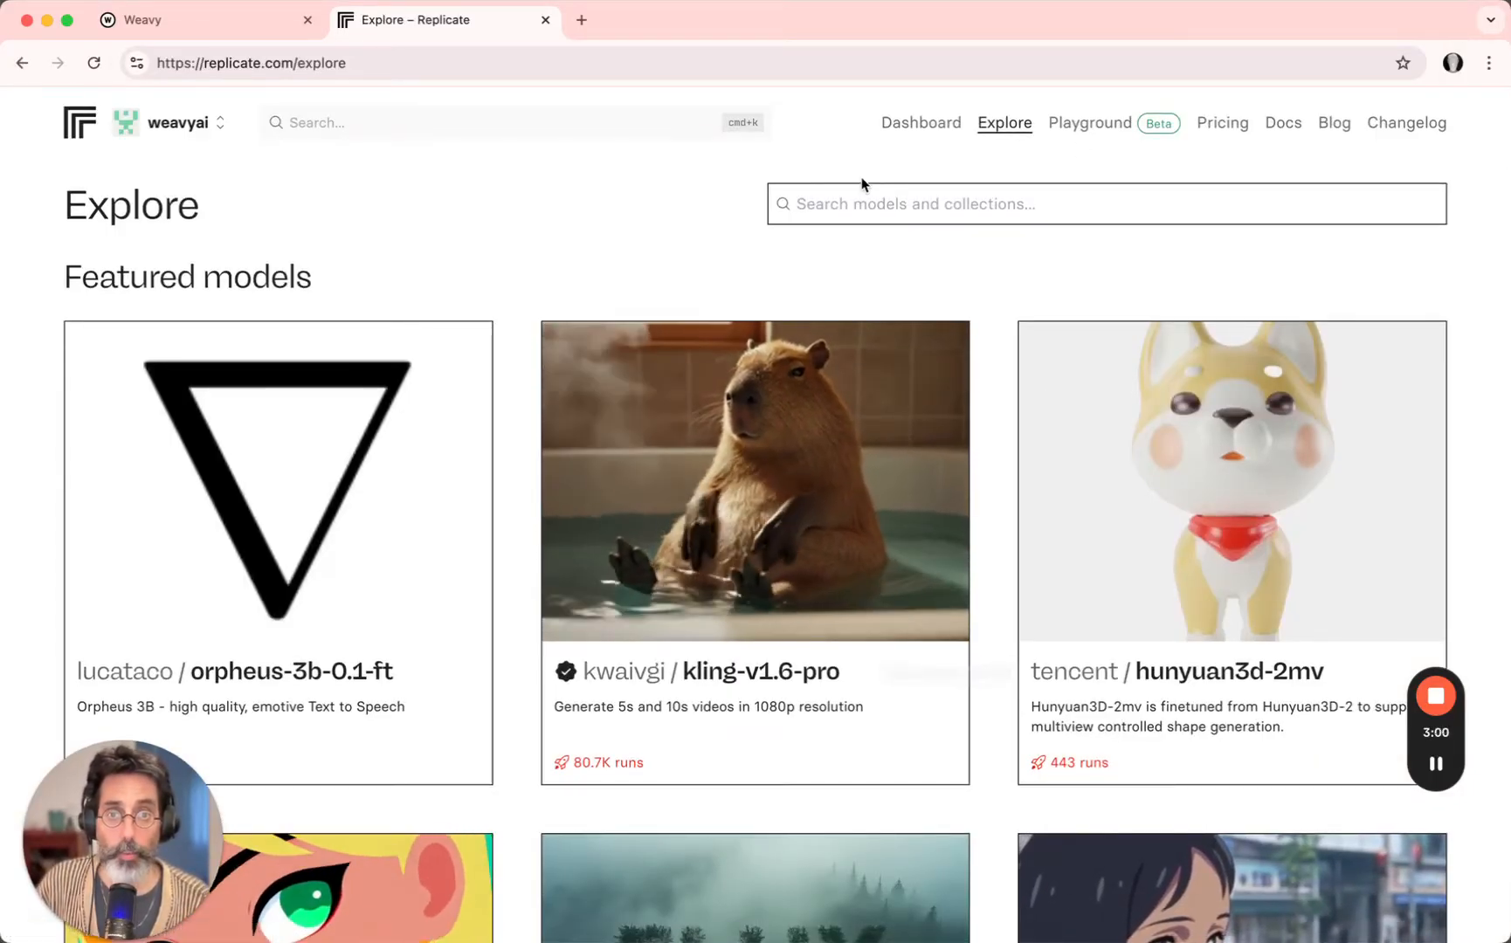
Search Replicate's Explore catalogue for 'Video Understanding' models.
text(Video Understanding)
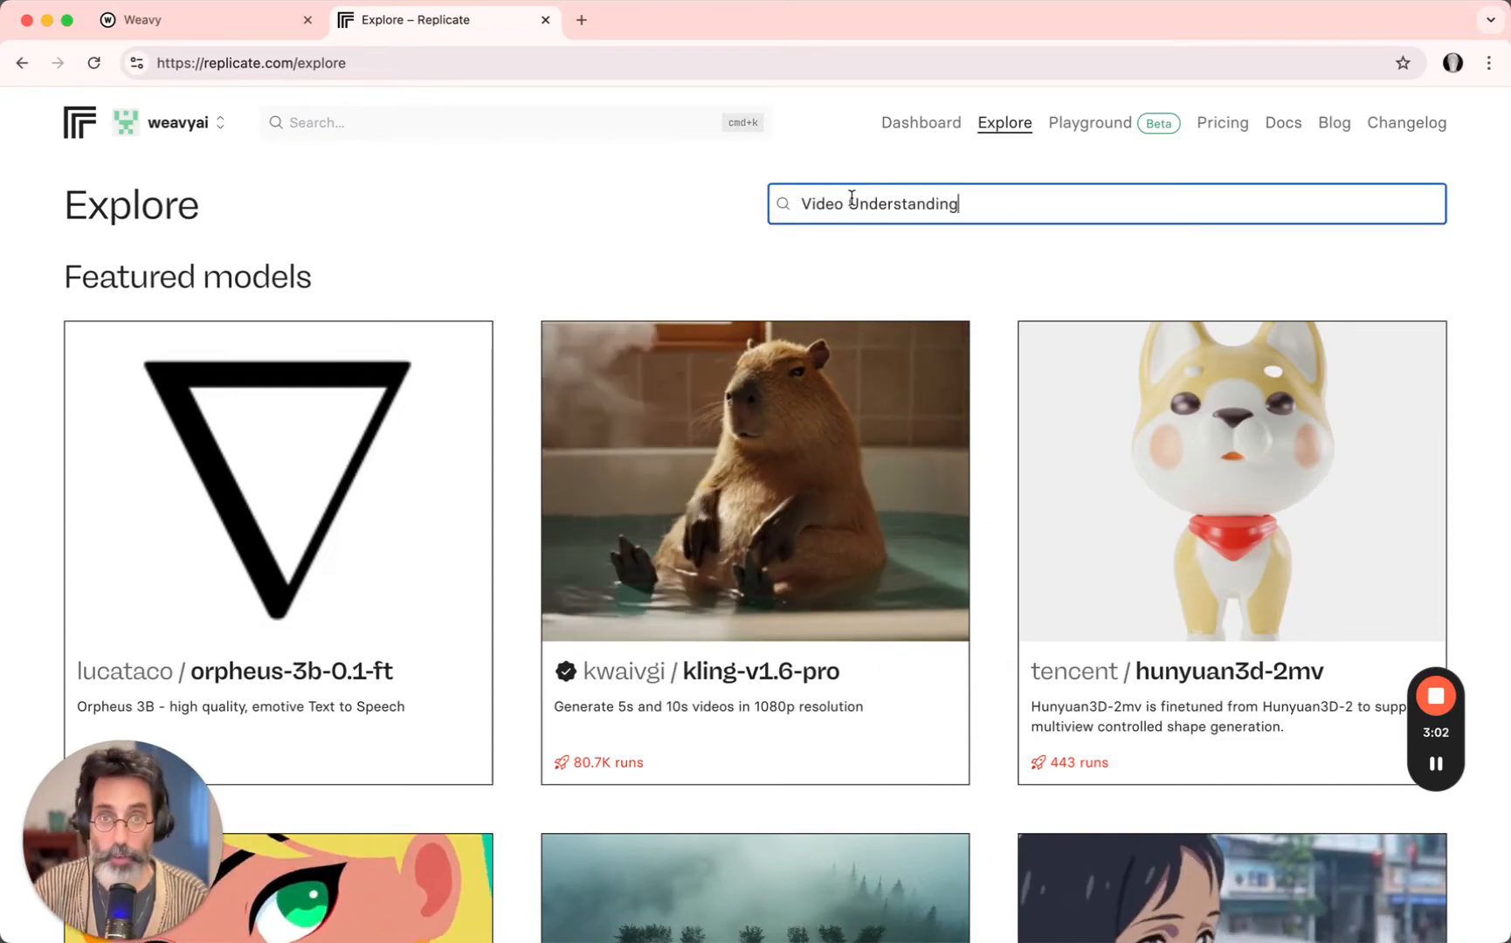
key(Enter)
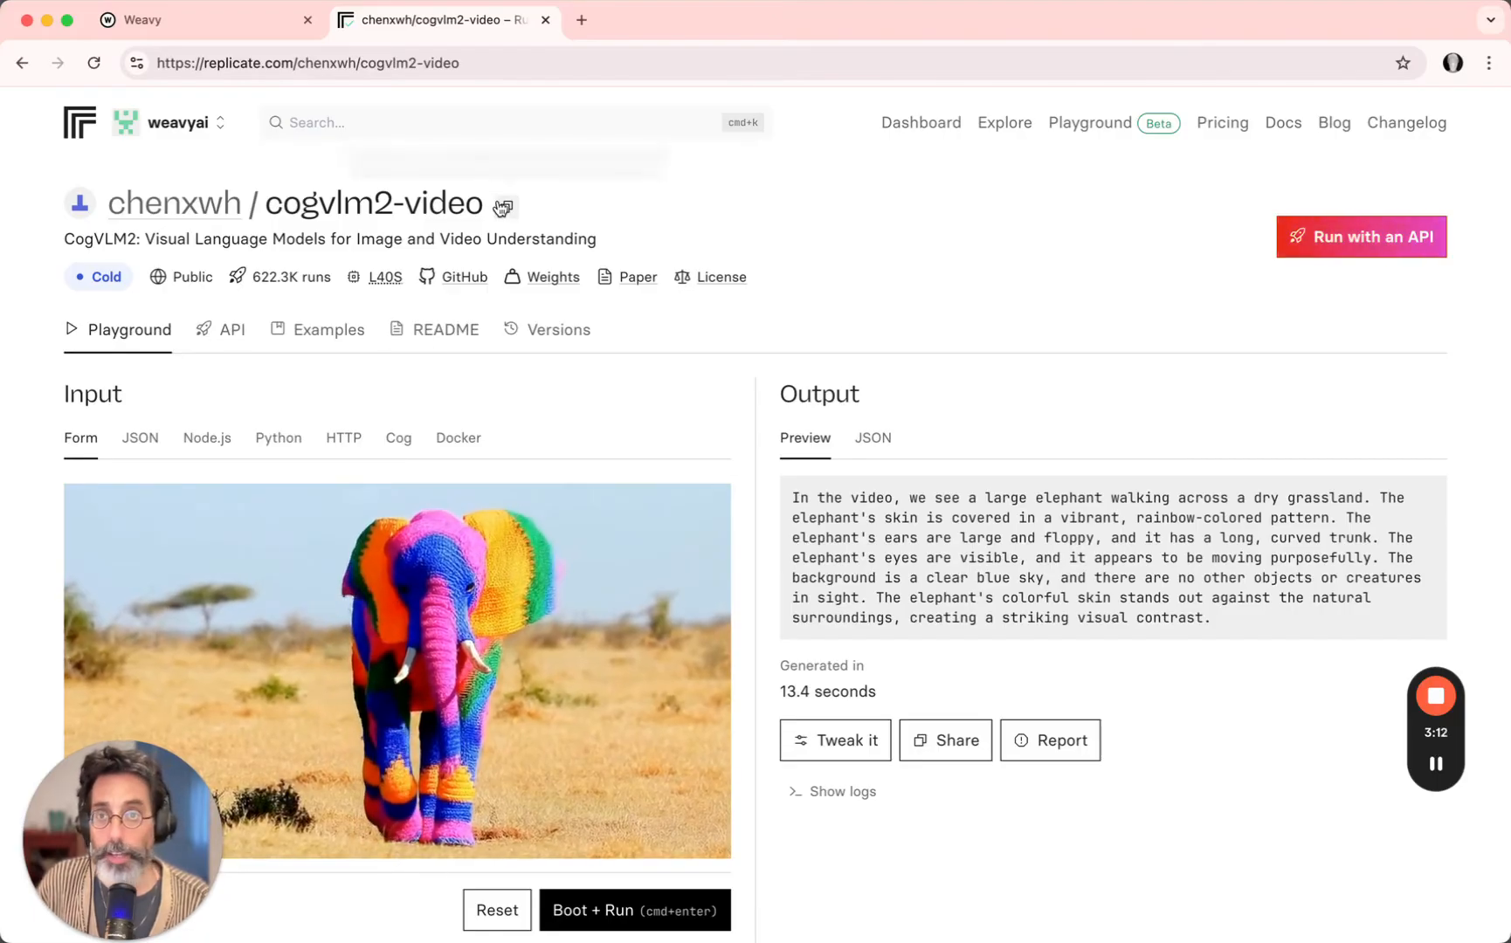
mouse_move(507, 204)
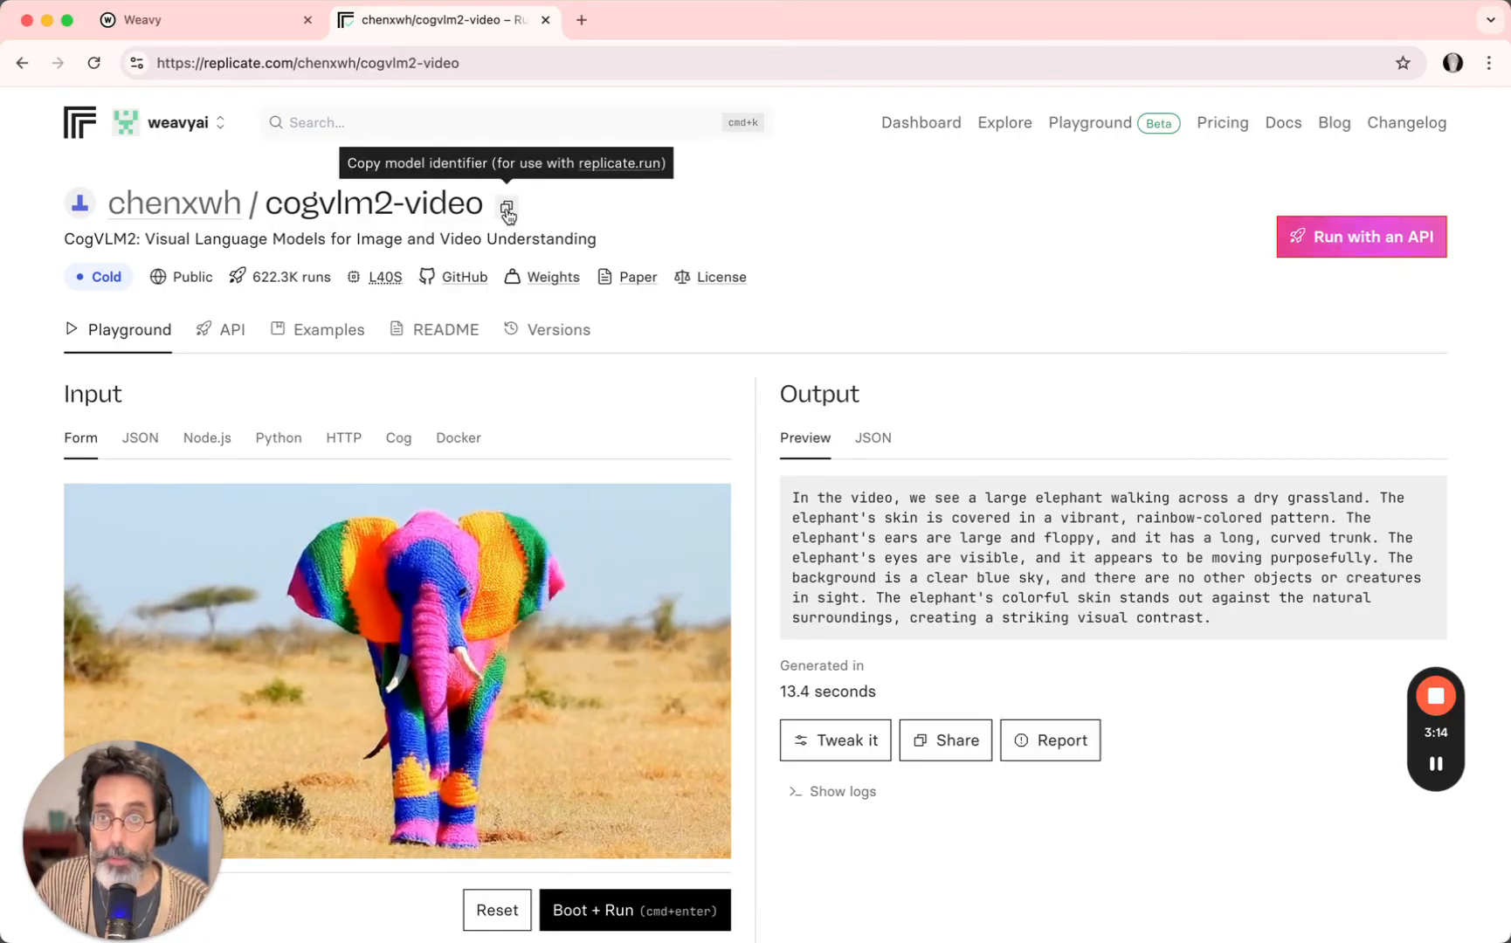
Copy the chenxwh/cogvlm2-video model identifier from its Replicate page.
click(507, 205)
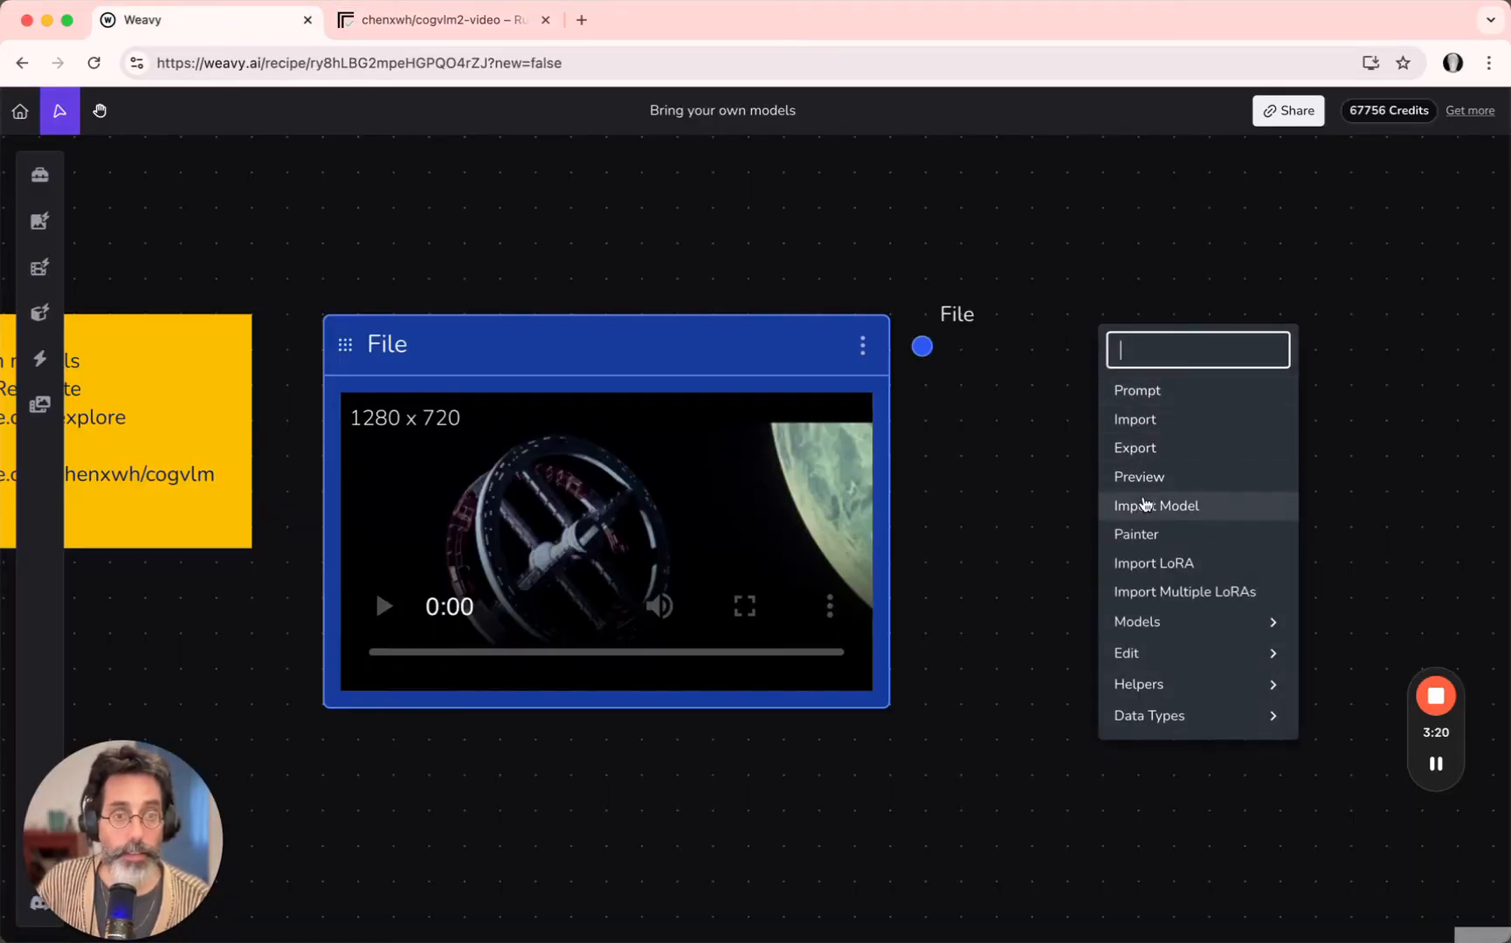
Import cogvlm2-video, connect the space station video File to Input Video, and run it.
click(1155, 505)
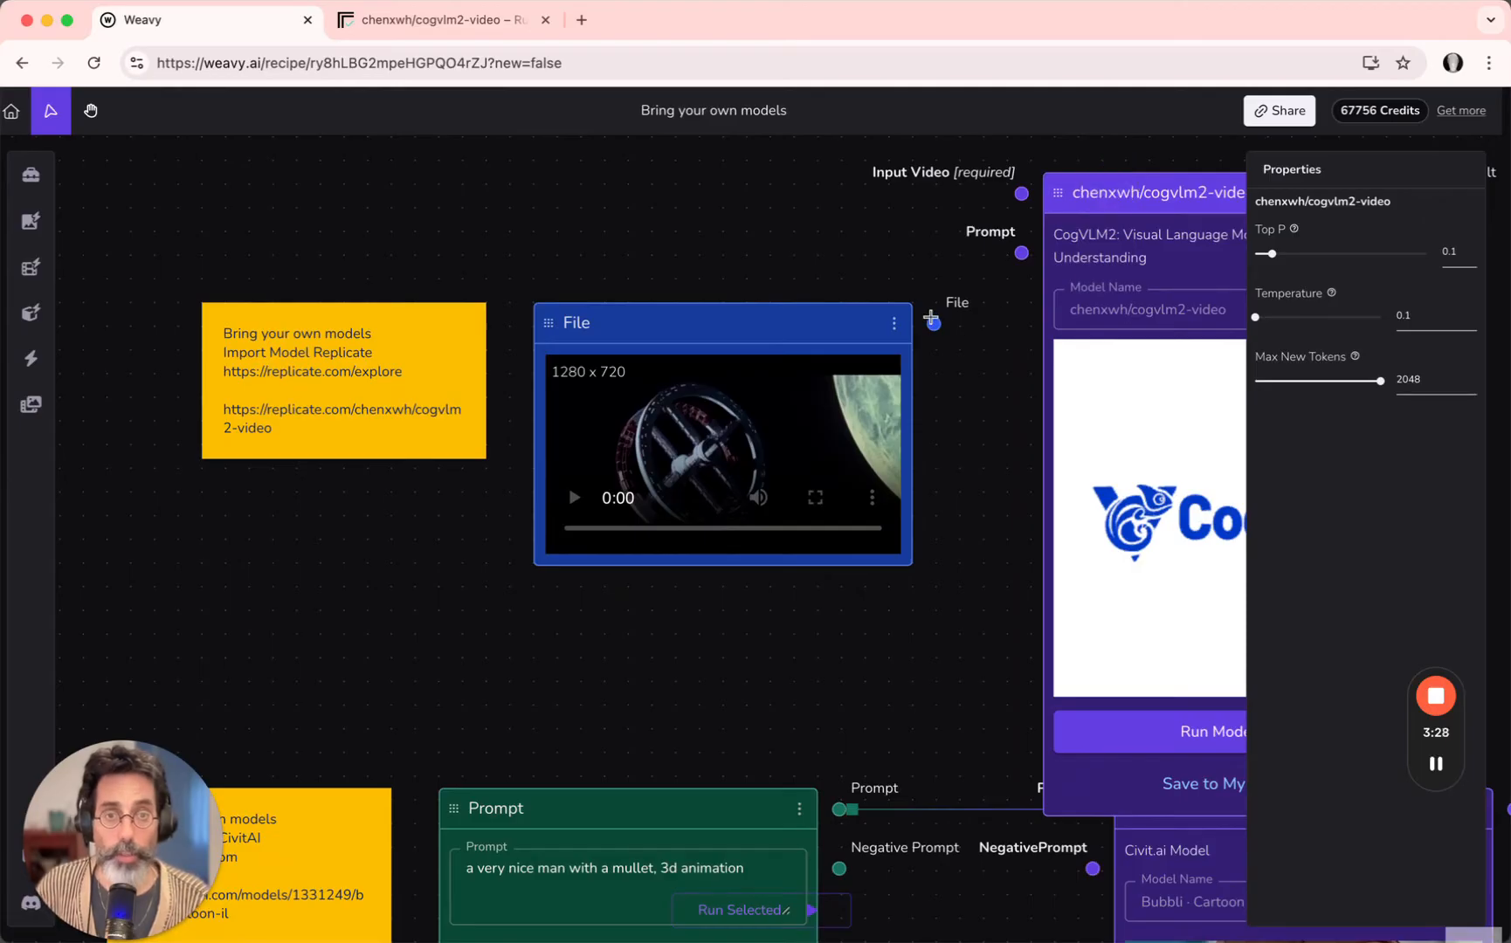
drag(933, 324, 1018, 194)
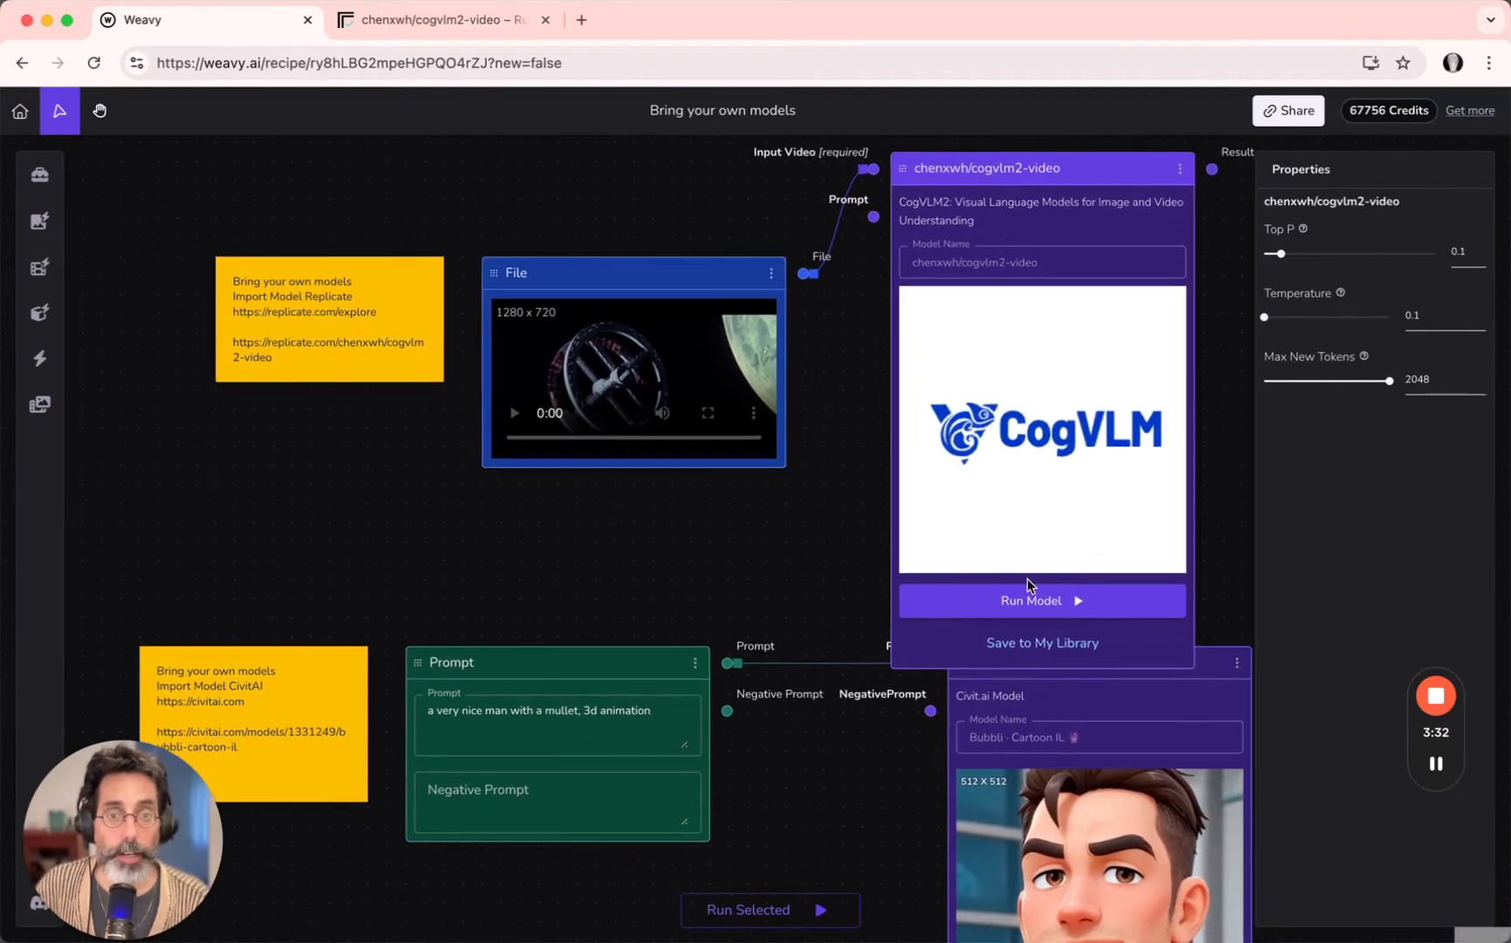
click(1039, 600)
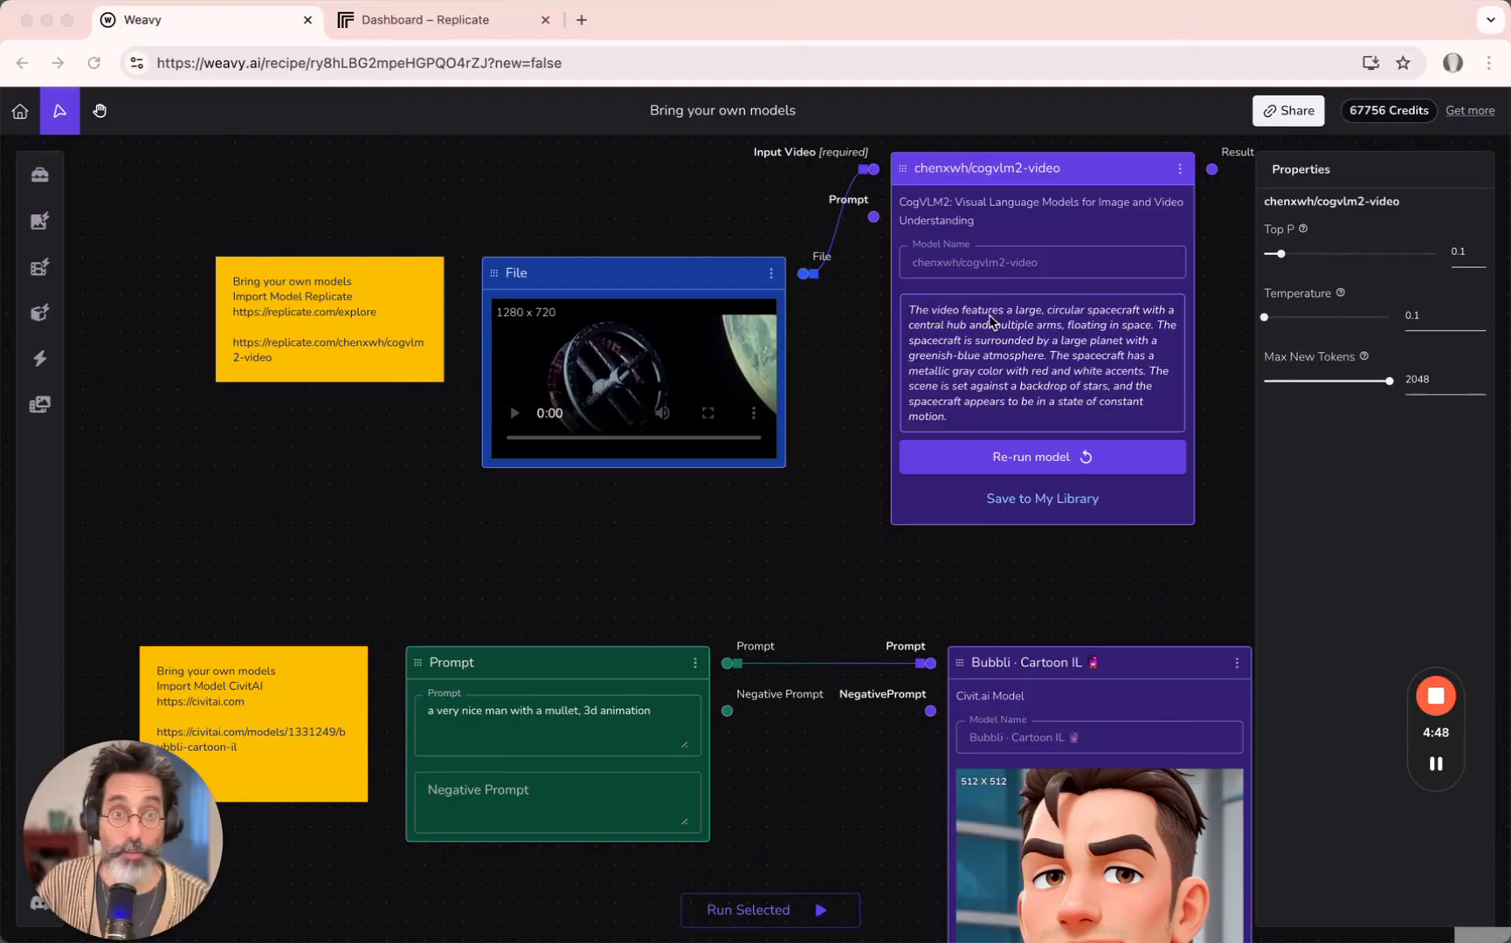
mouse_move(1084, 337)
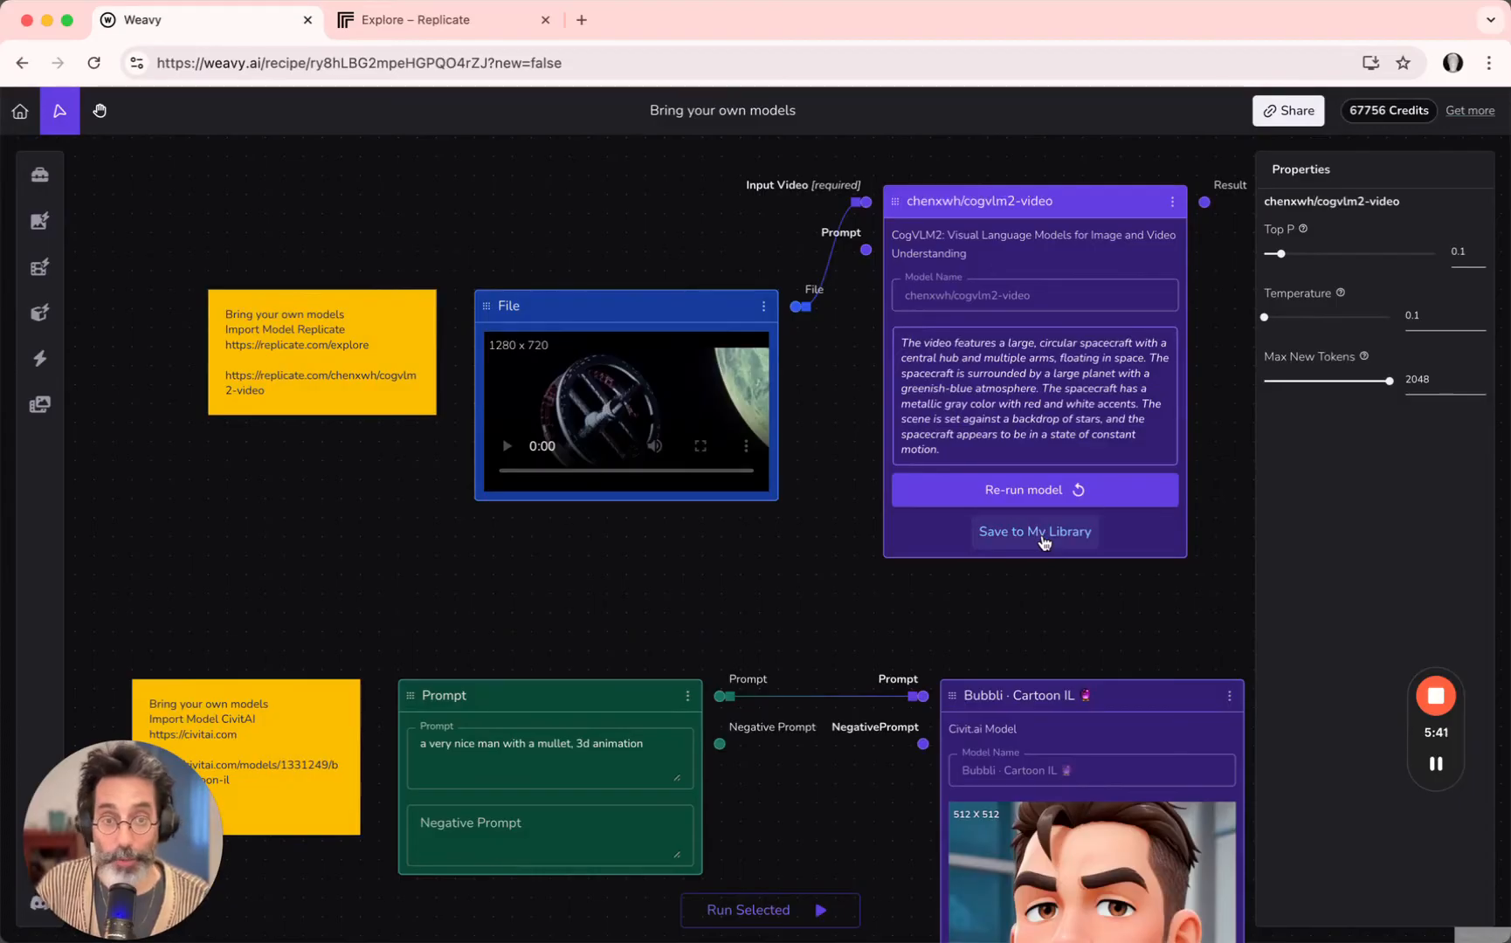
Save the cogvlm2-video node to My Library and deselect it.
click(1034, 532)
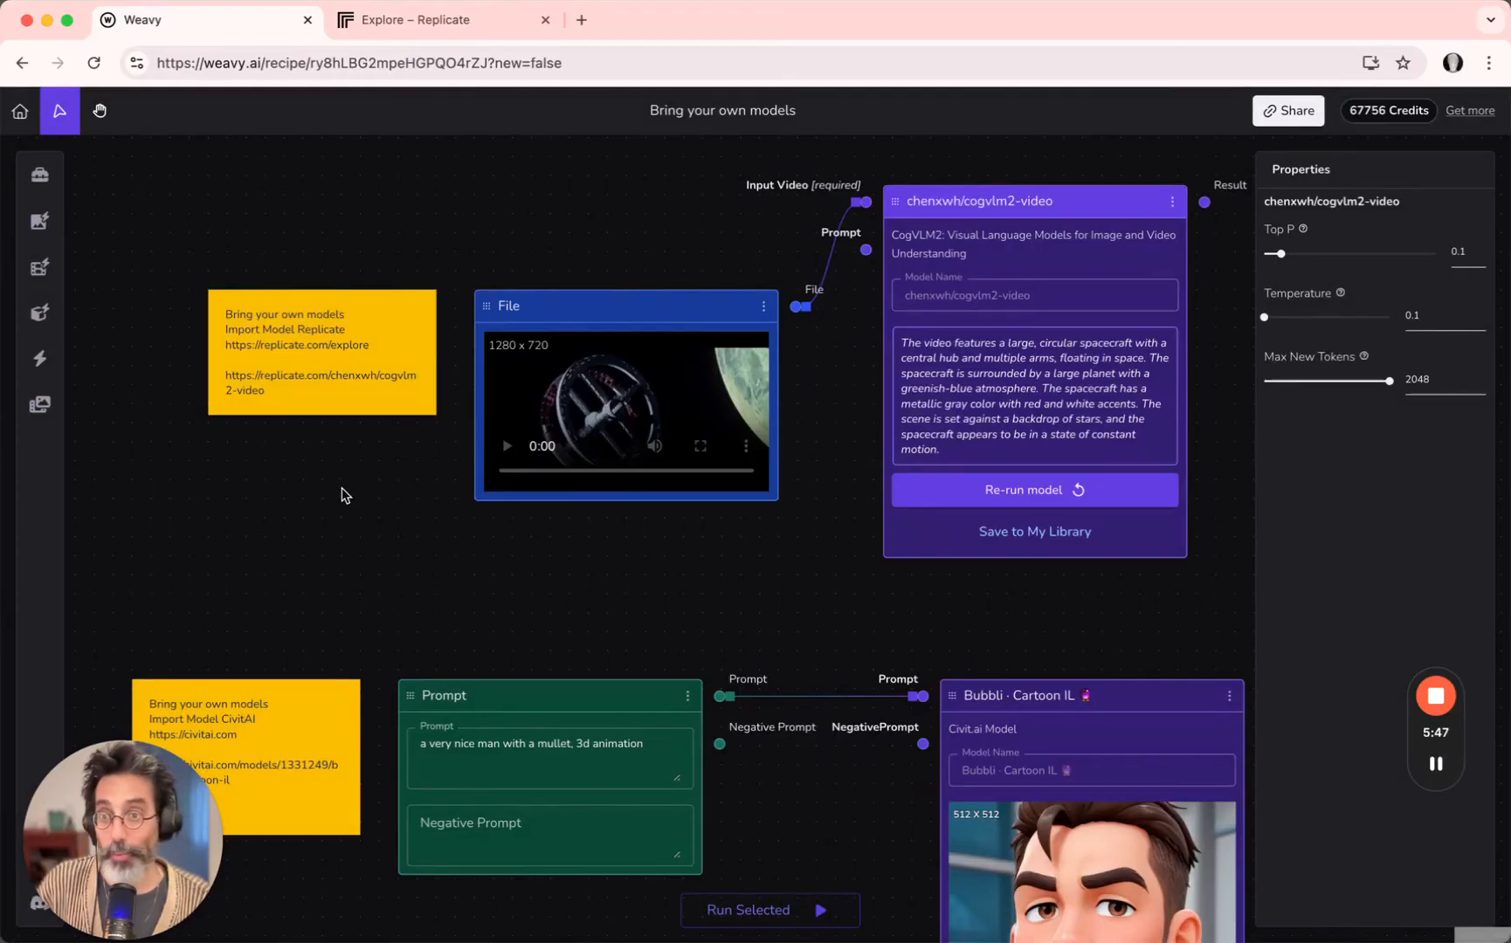
click(40, 358)
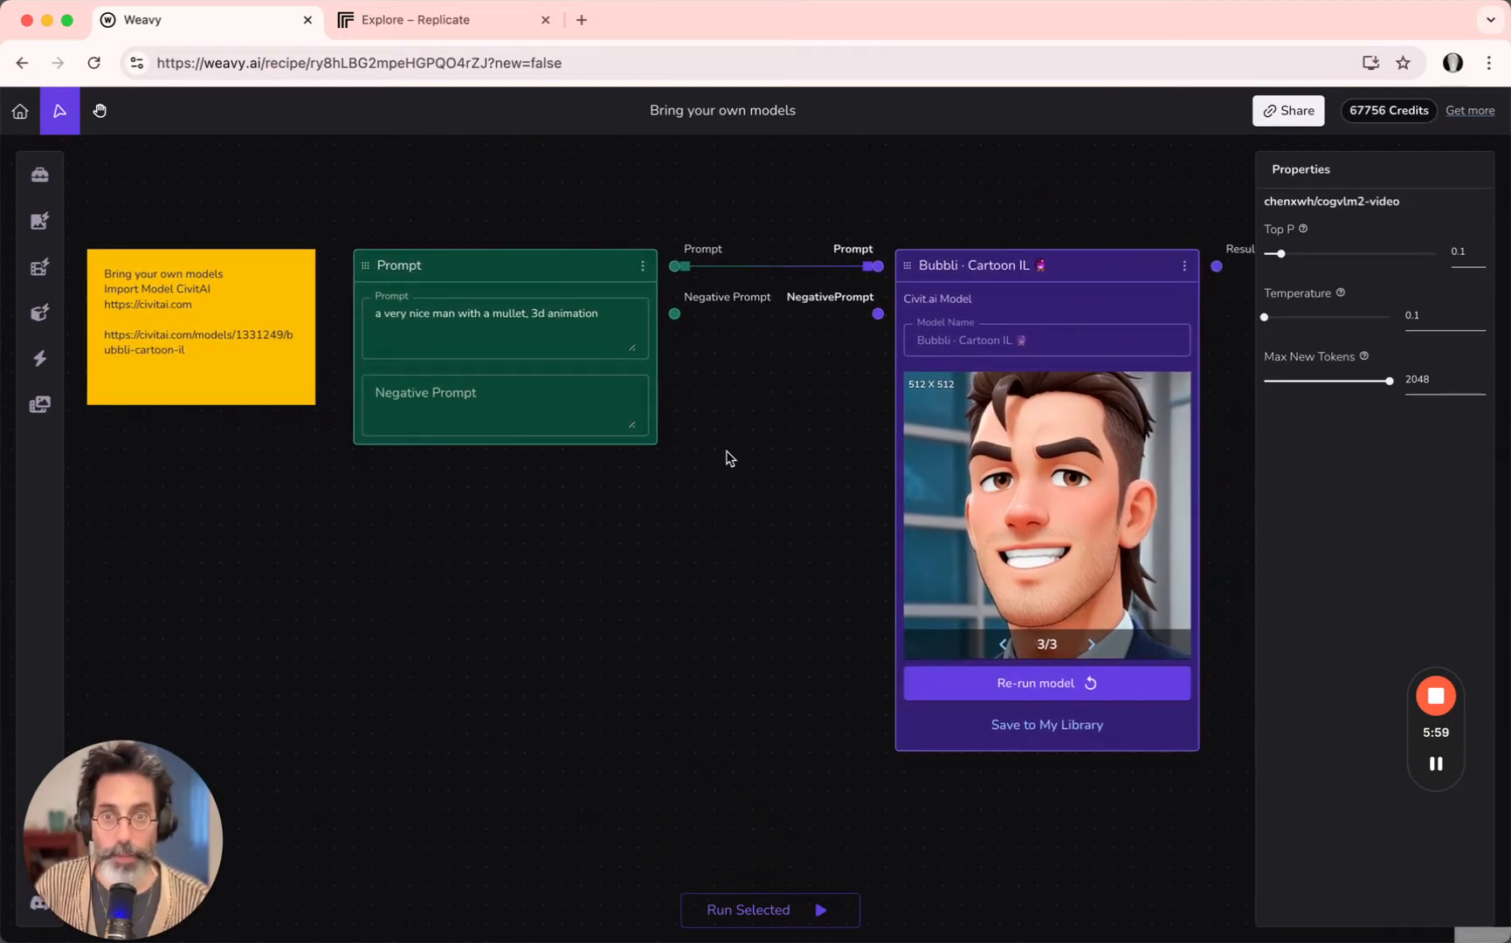
mouse_move(597, 608)
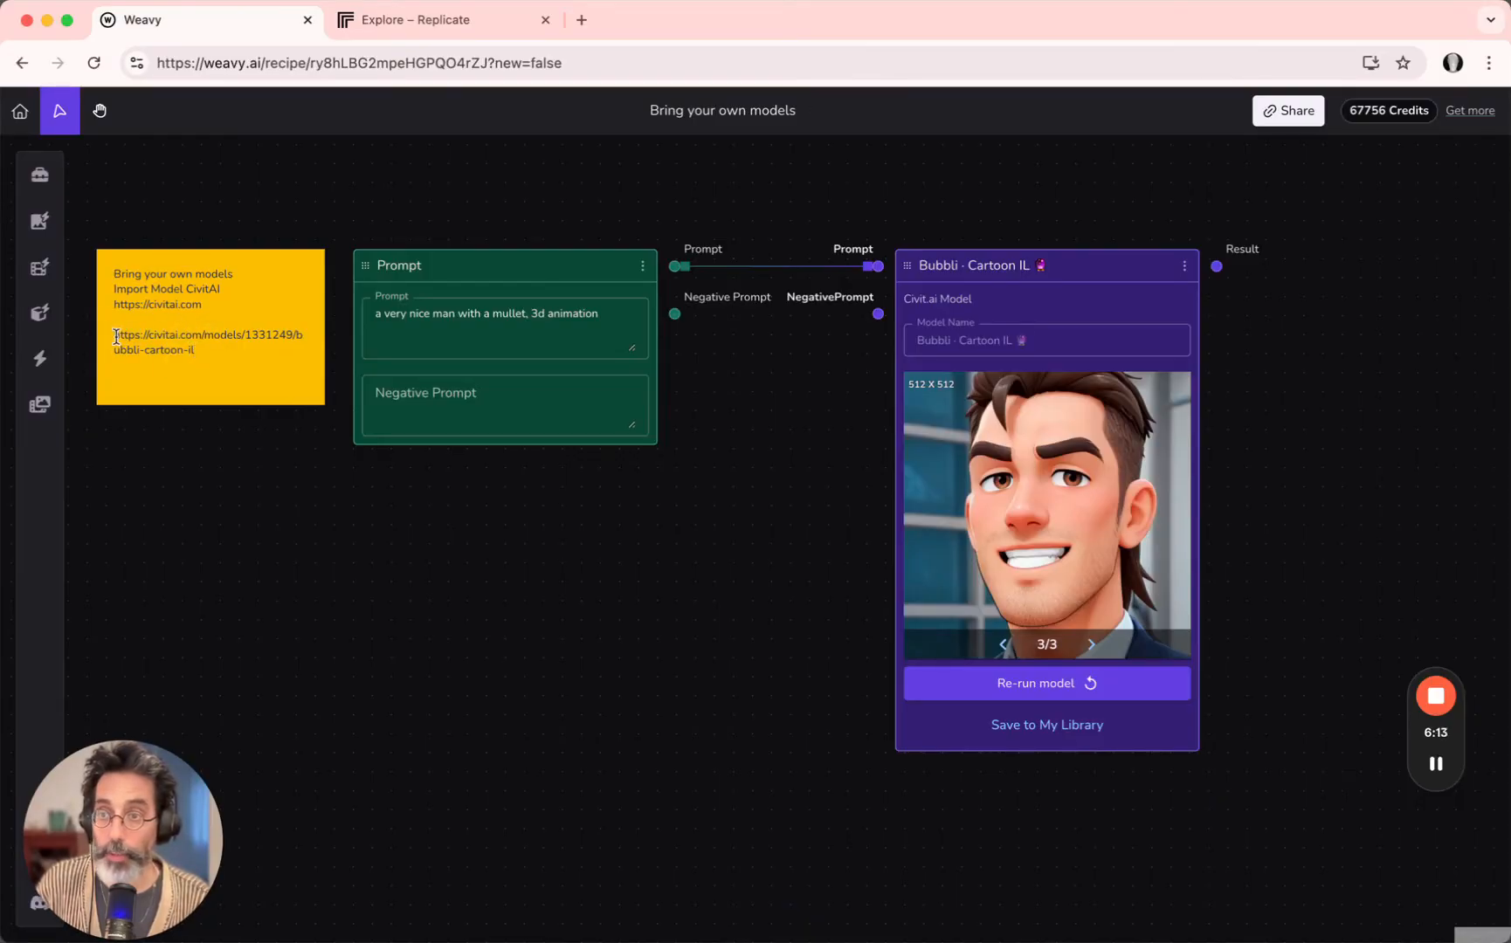
Select the Civitai Bubbli Cartoon link in the sticky note and open a new tab.
drag(113, 335, 193, 349)
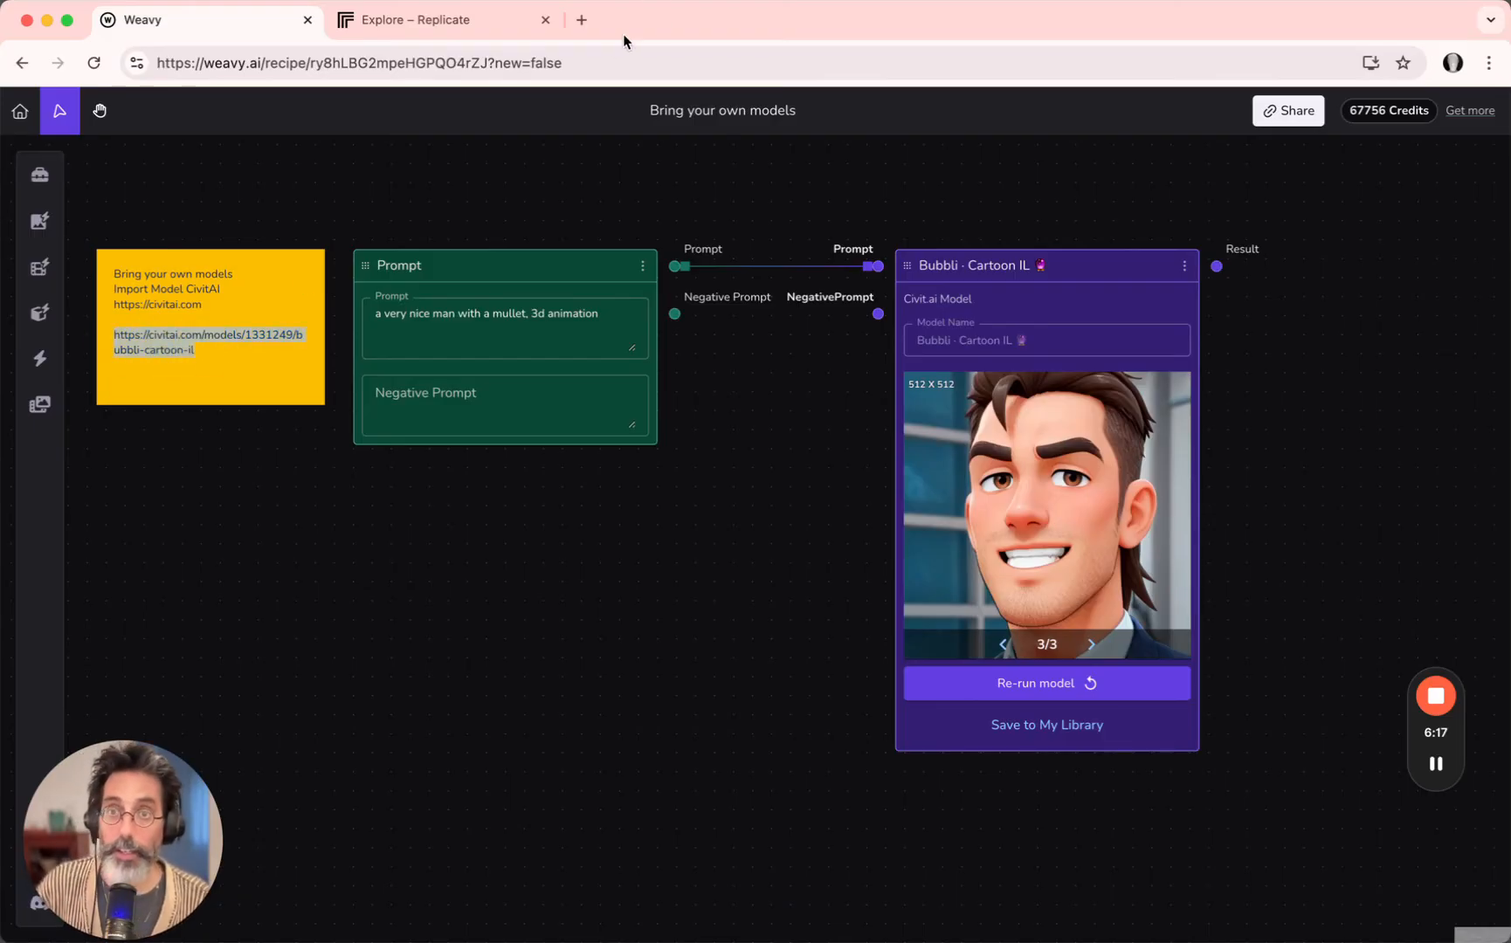
click(581, 19)
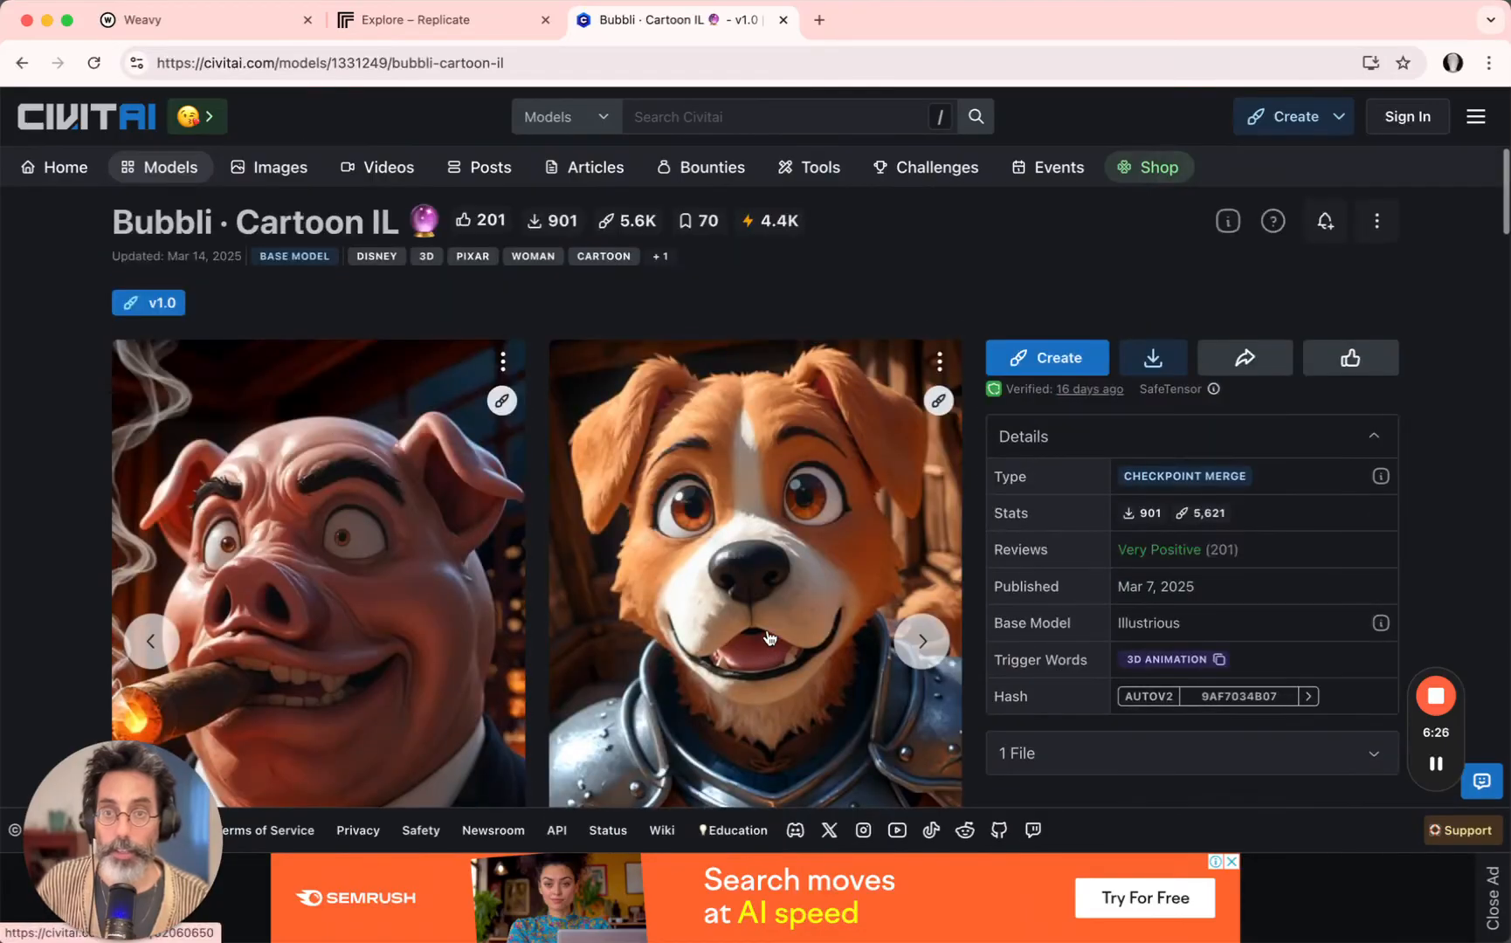
Copy the Bubbli · Cartoon IL page address and switch back to Weavy.
click(328, 63)
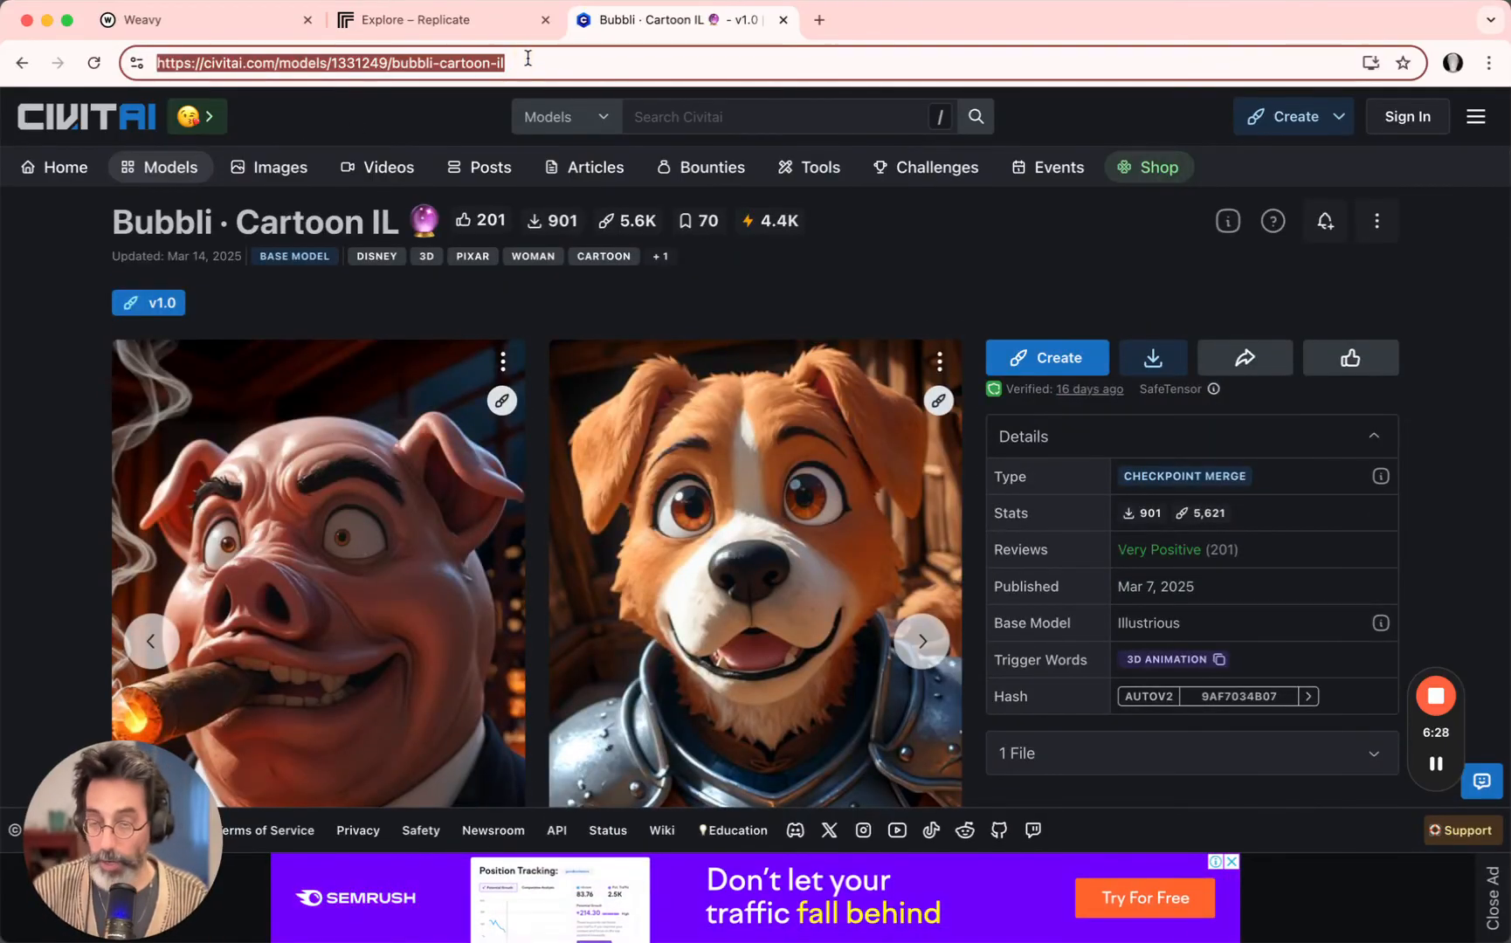
click(193, 20)
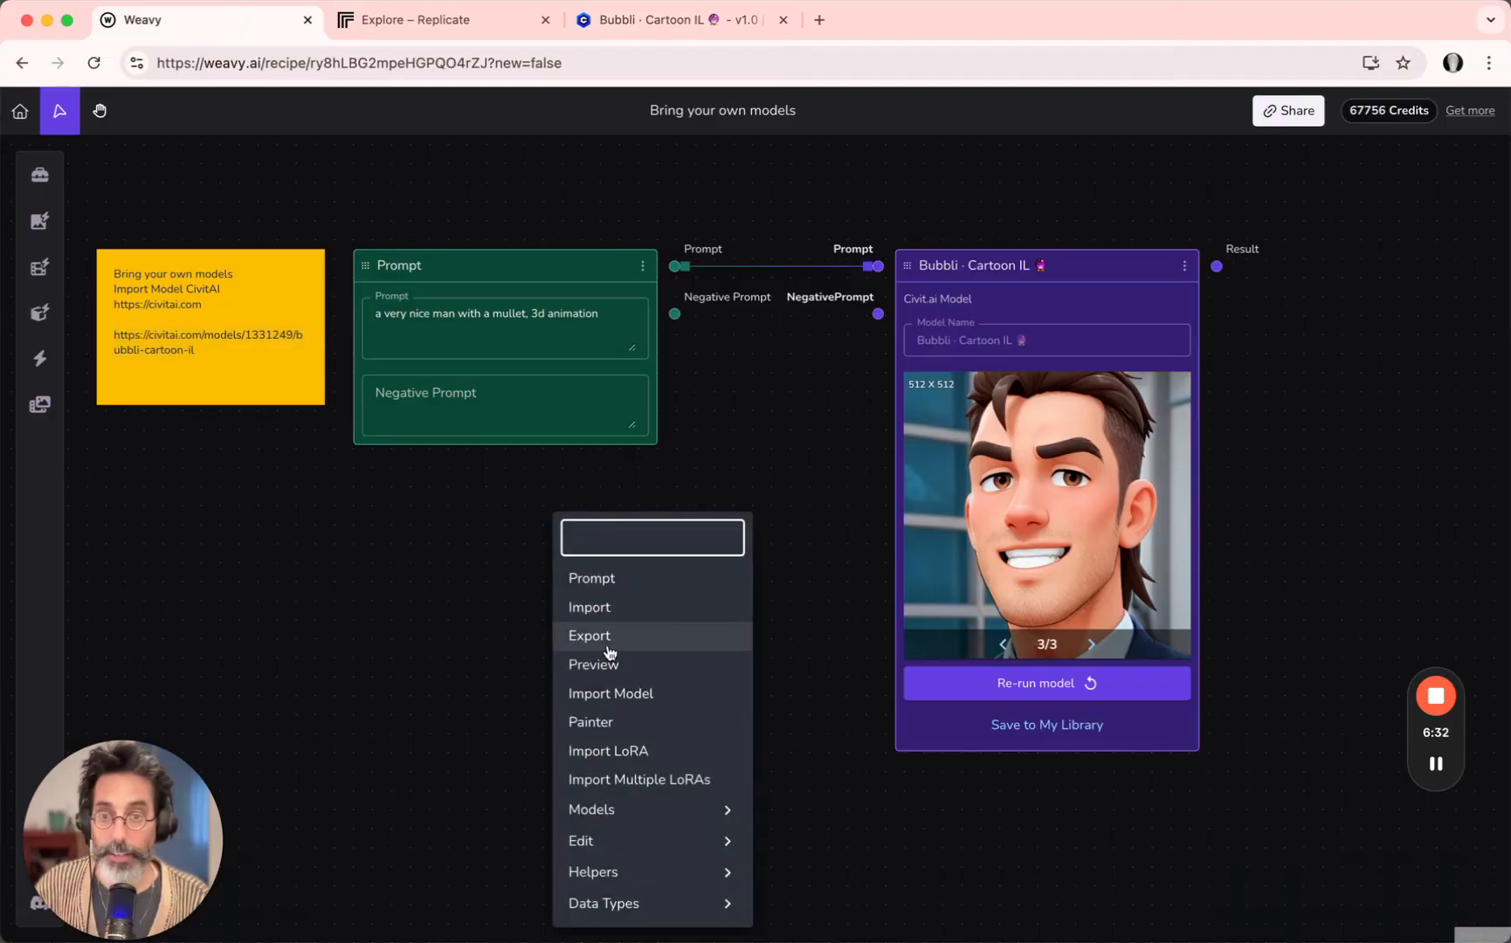
click(610, 693)
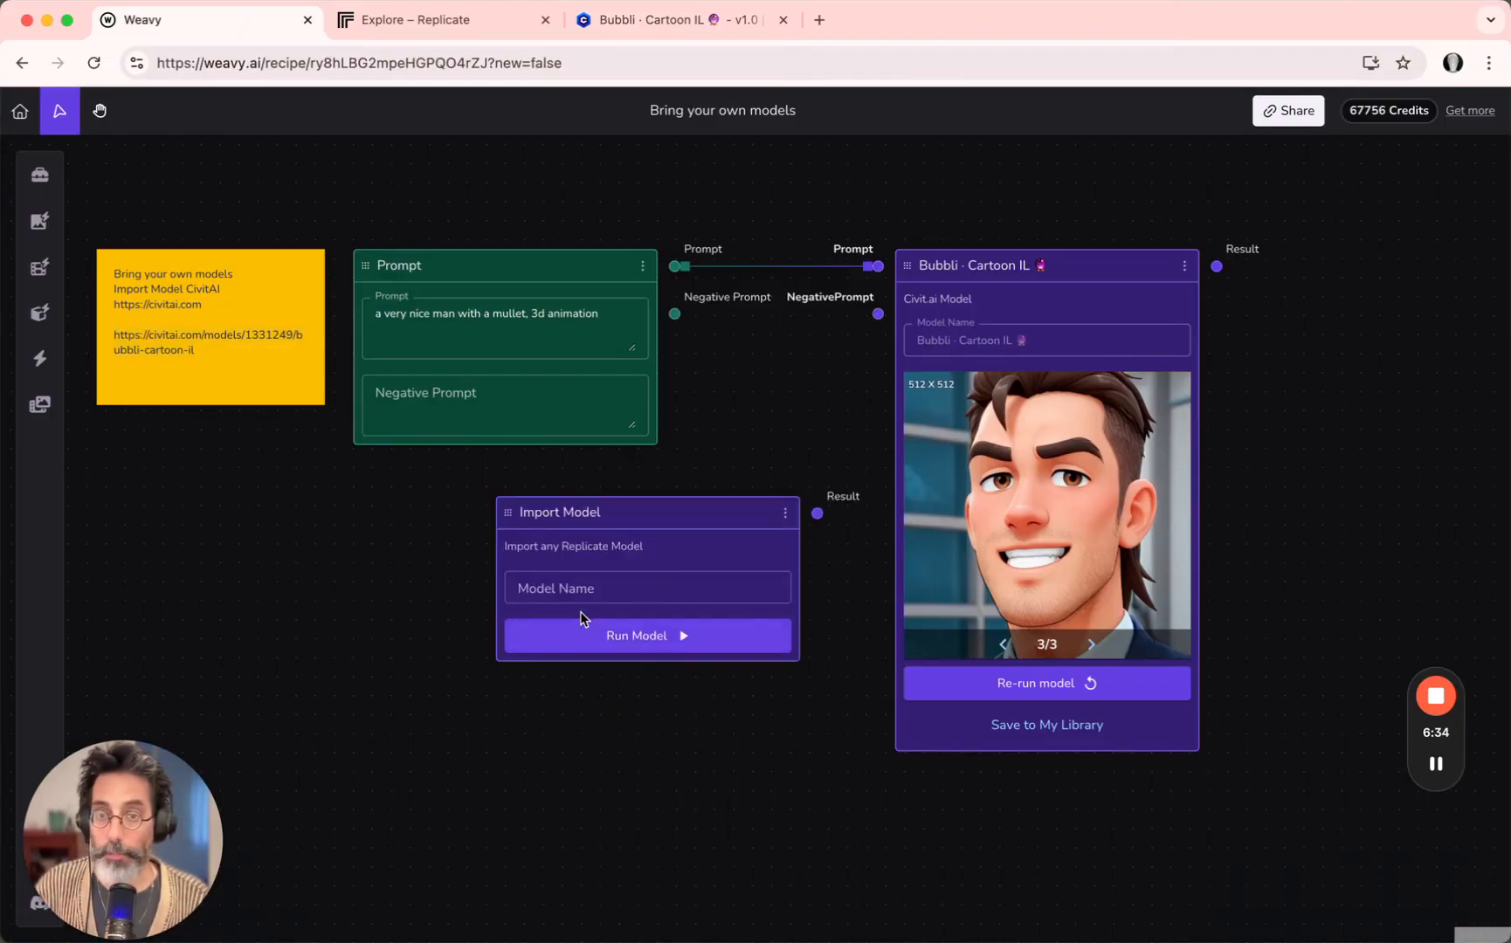
text(https://civitai.com/models/1331249/bubbli-cartoon-il)
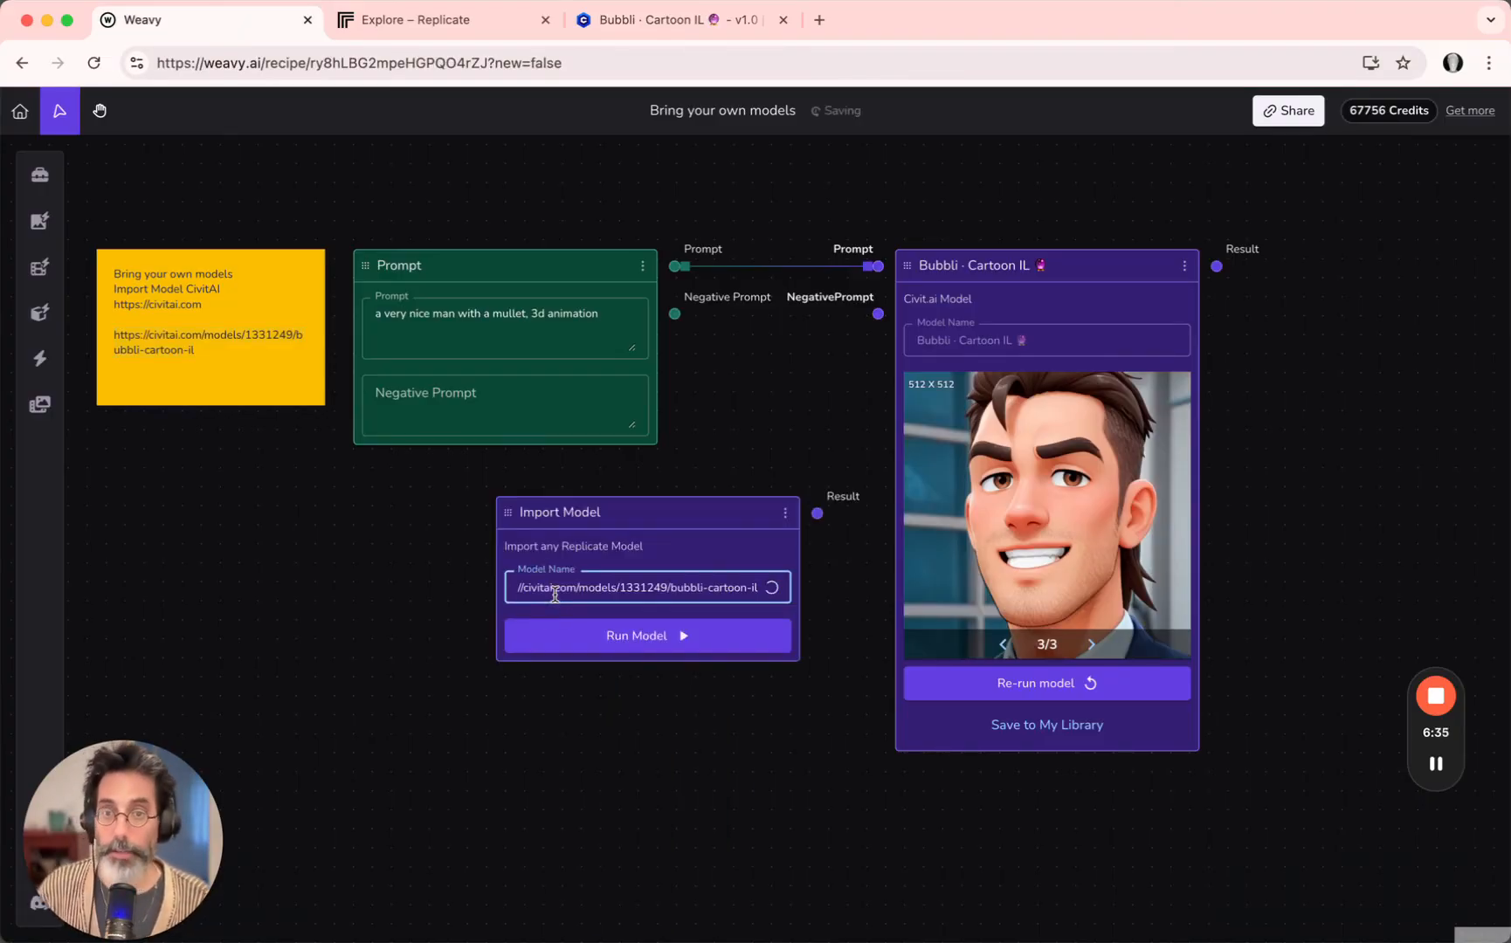
click(646, 635)
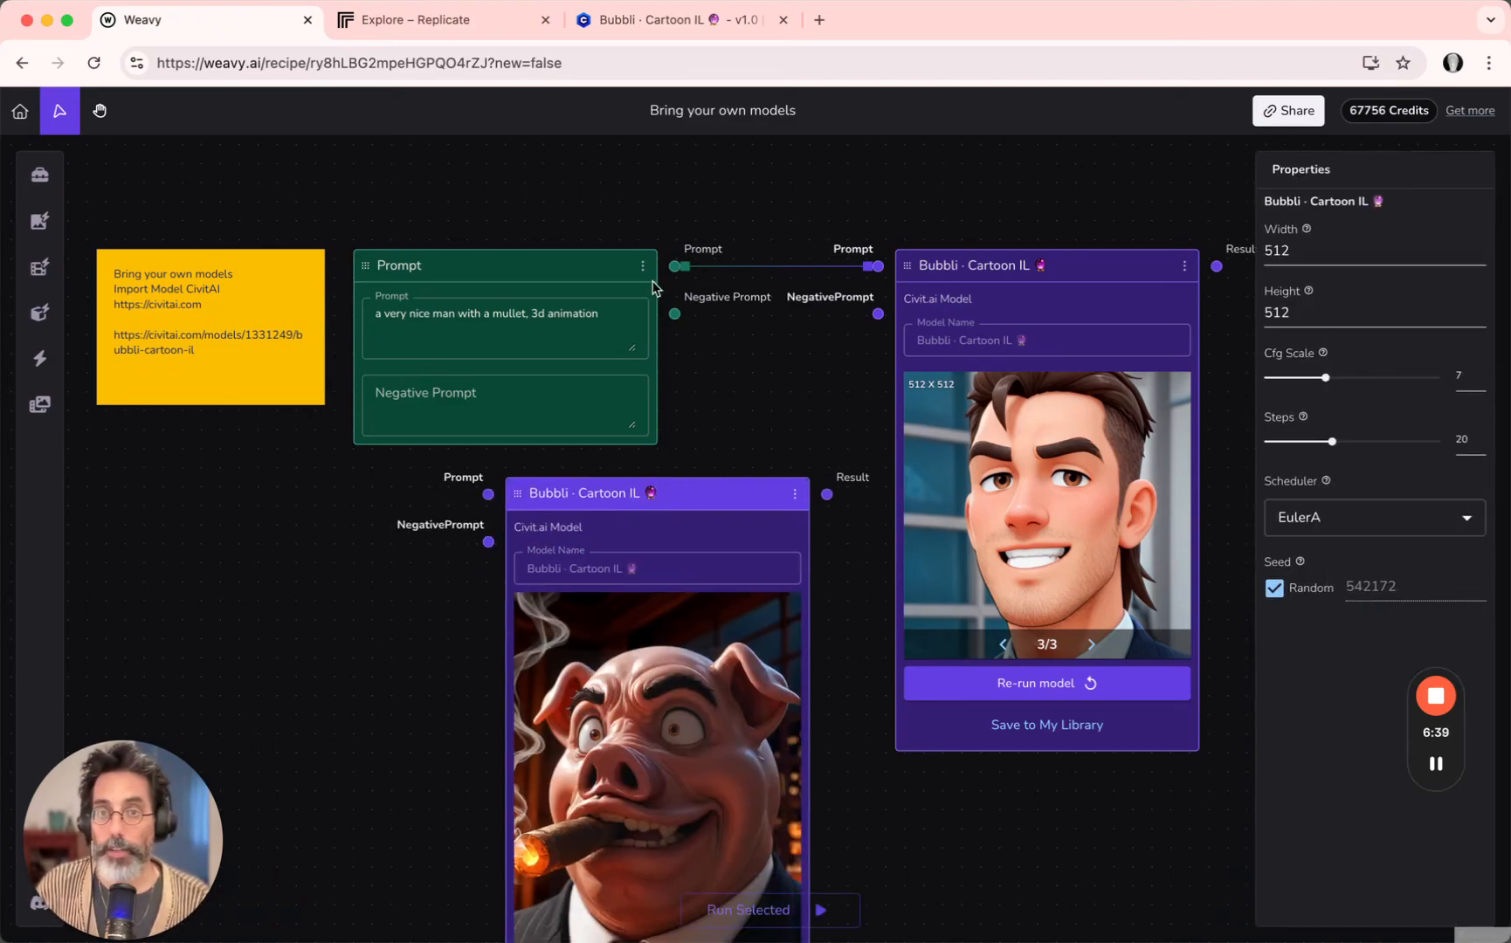
drag(639, 267, 488, 493)
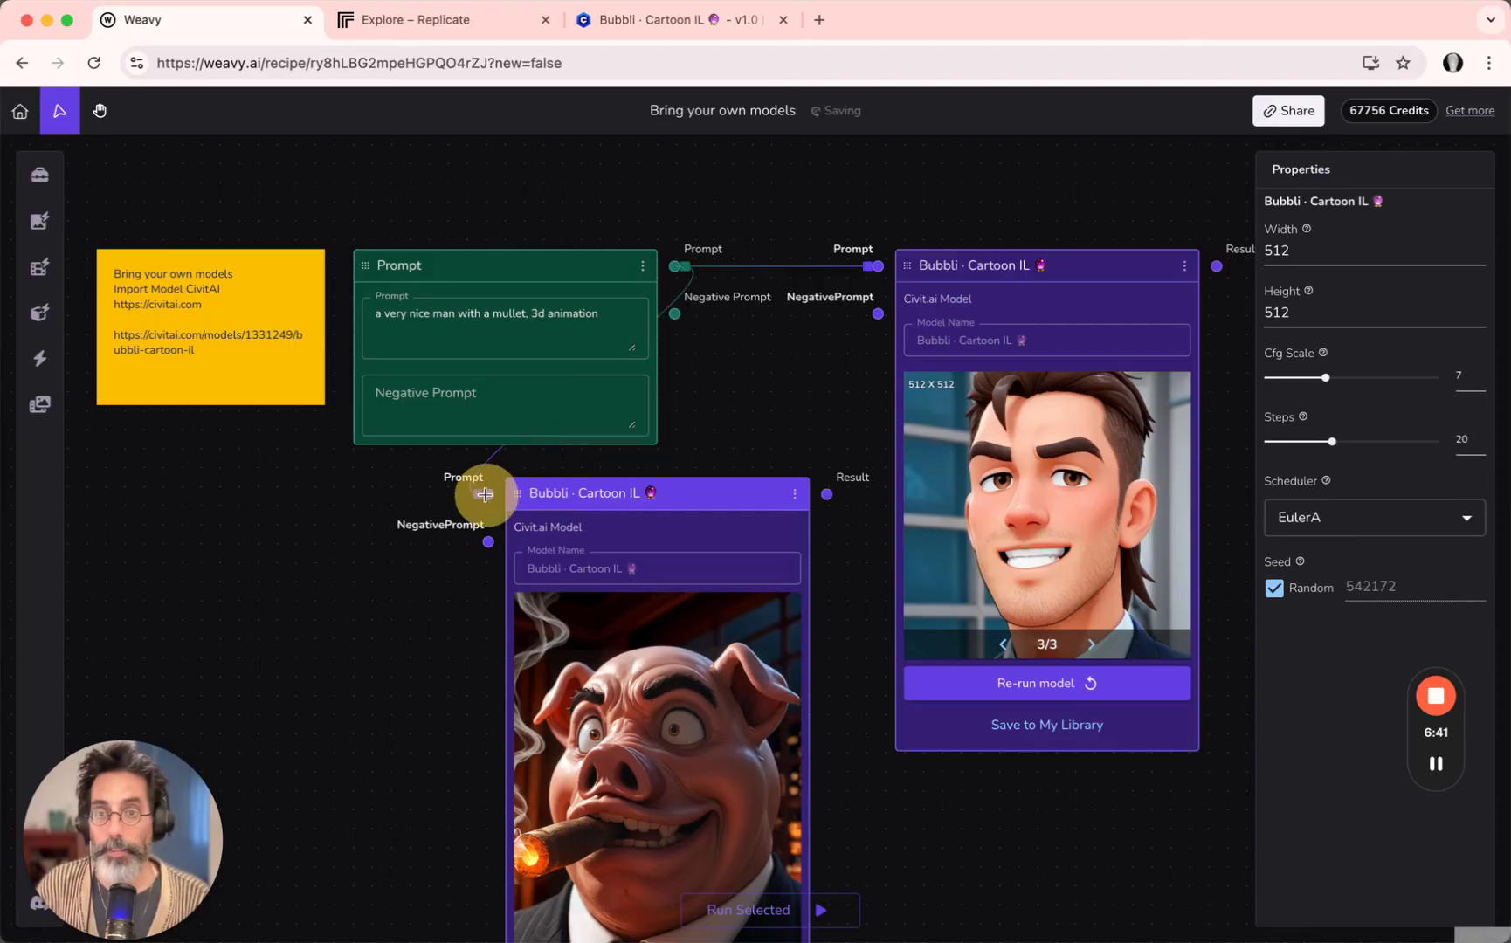